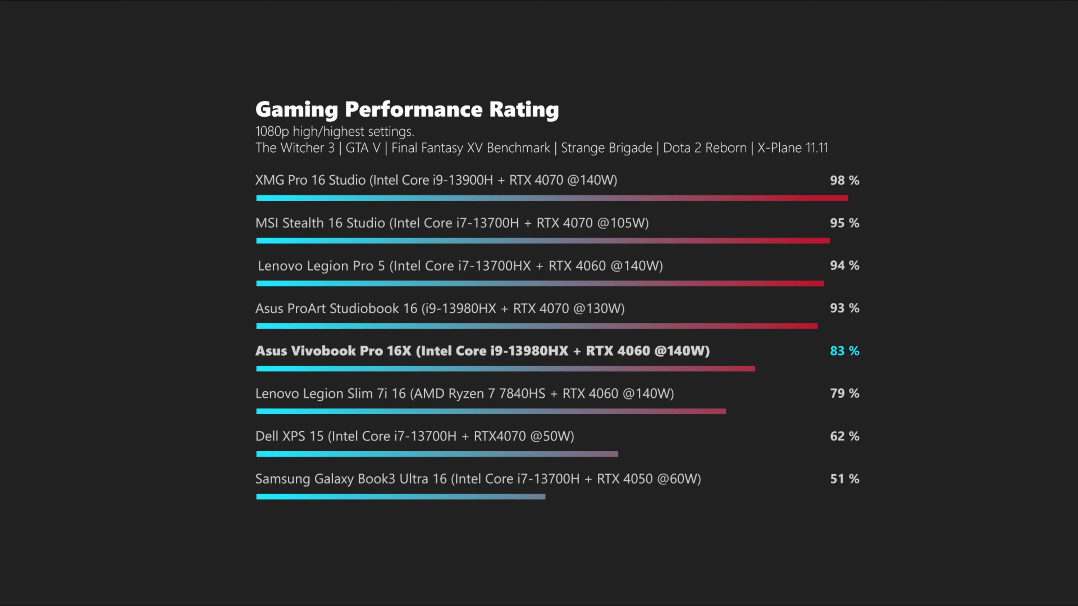
pyautogui.press('Right')
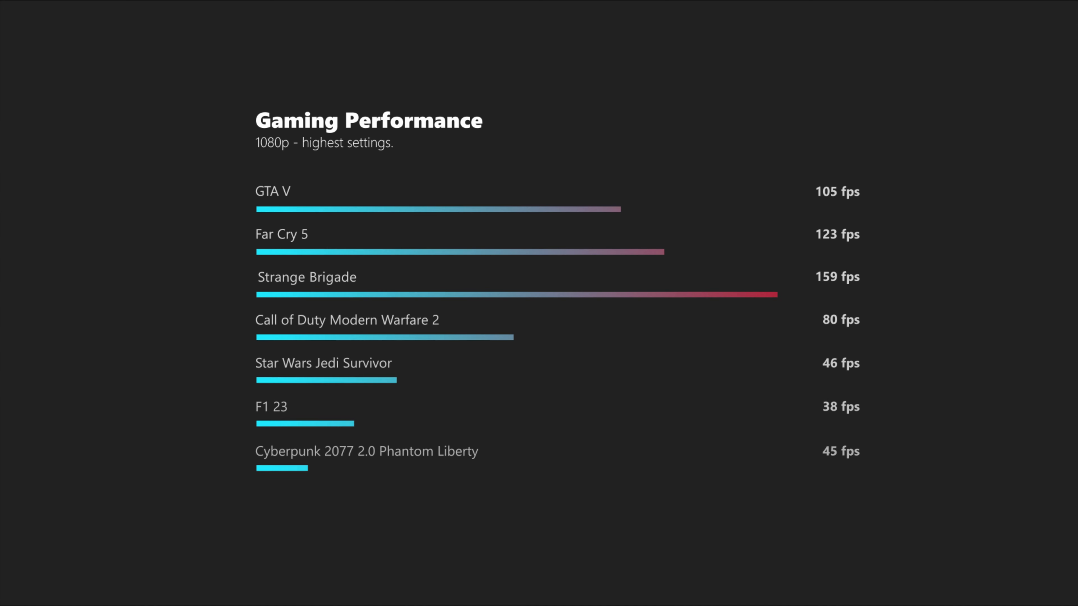